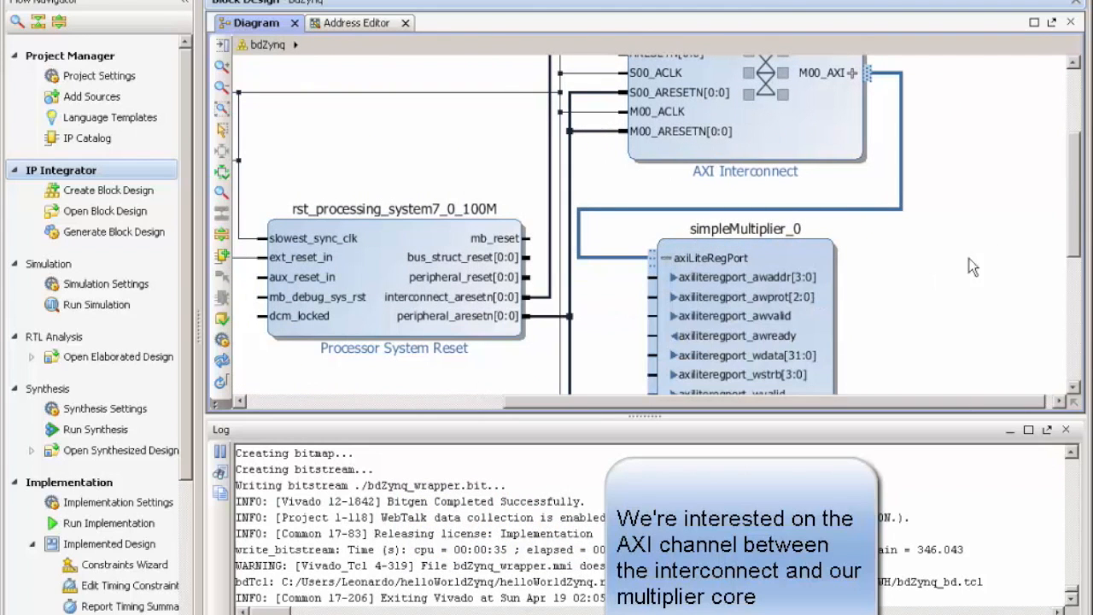
Scroll the block design to the interconnect and simpleMultiplier link
scroll(down, 3)
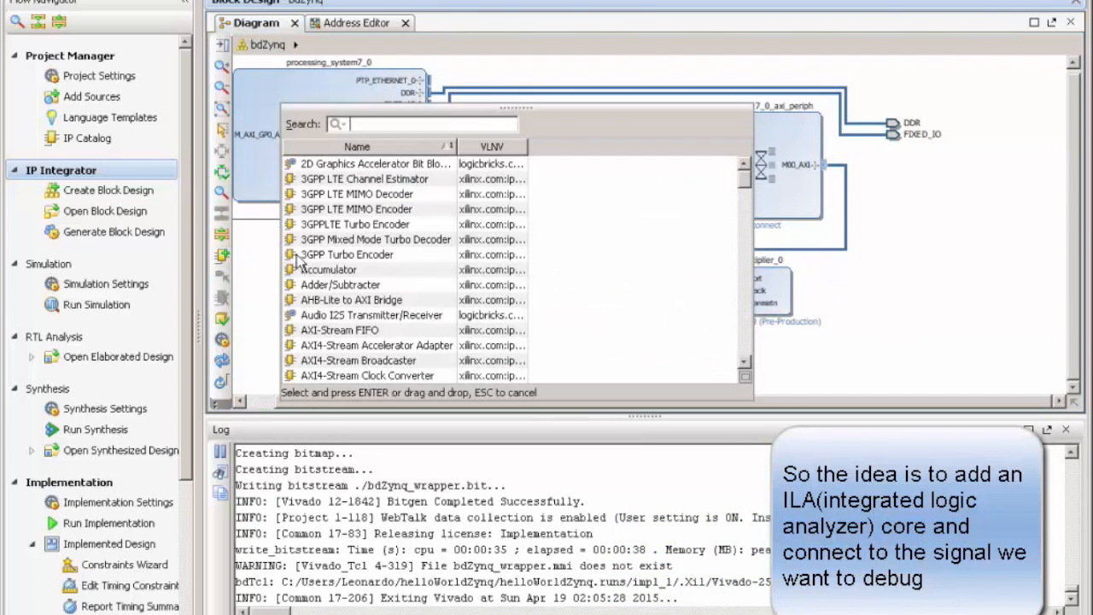
Search the IP list for 'ila' and place ILA (Integrated Logic Analyzer) as ila_0
text(ila)
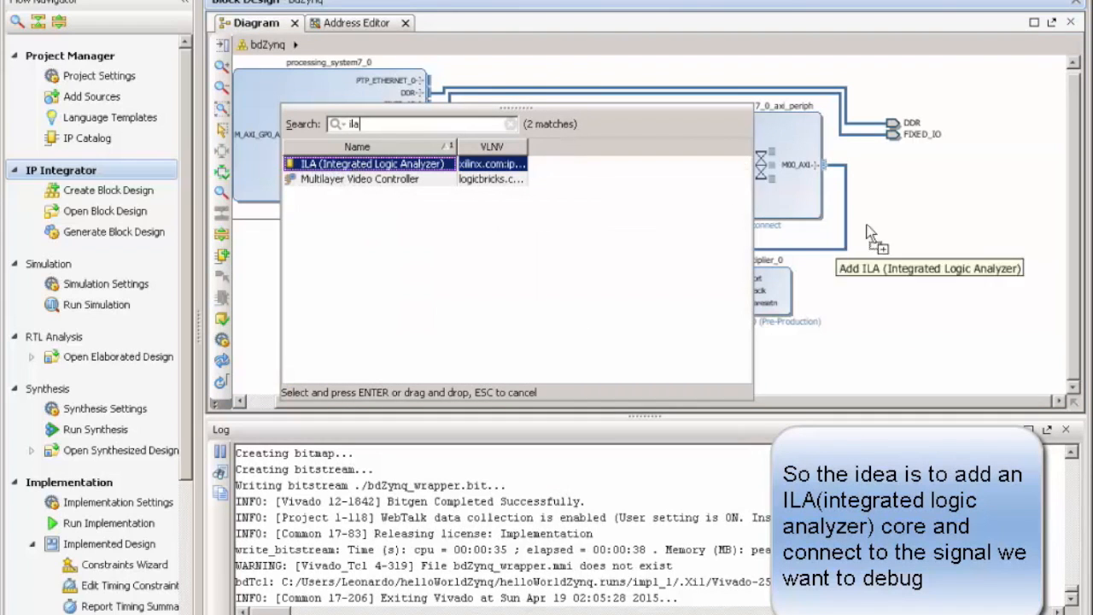
double_click(368, 163)
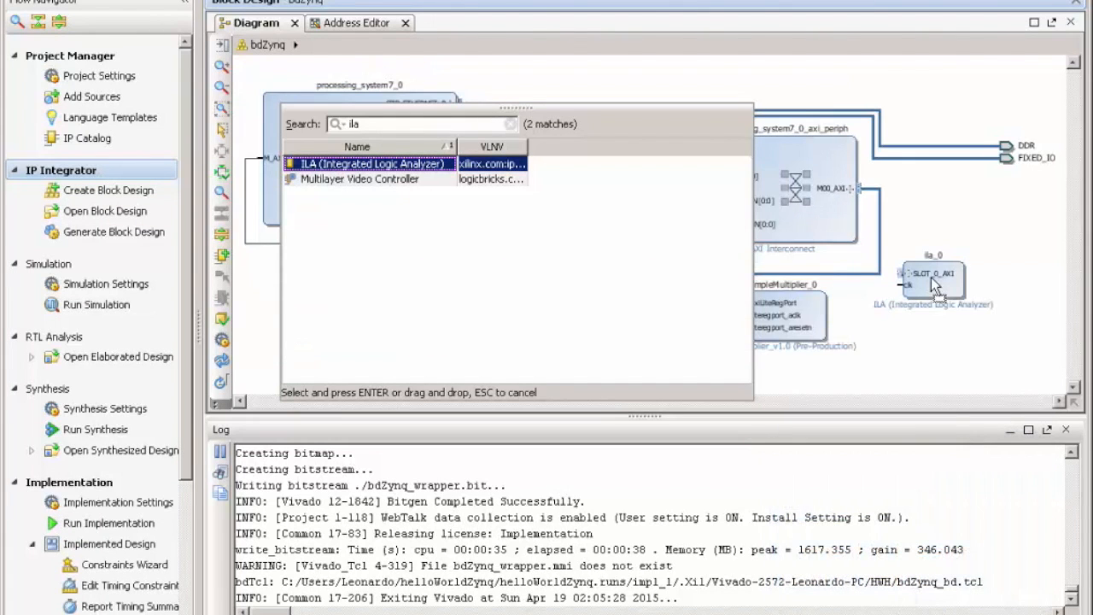
mouse_move(314, 152)
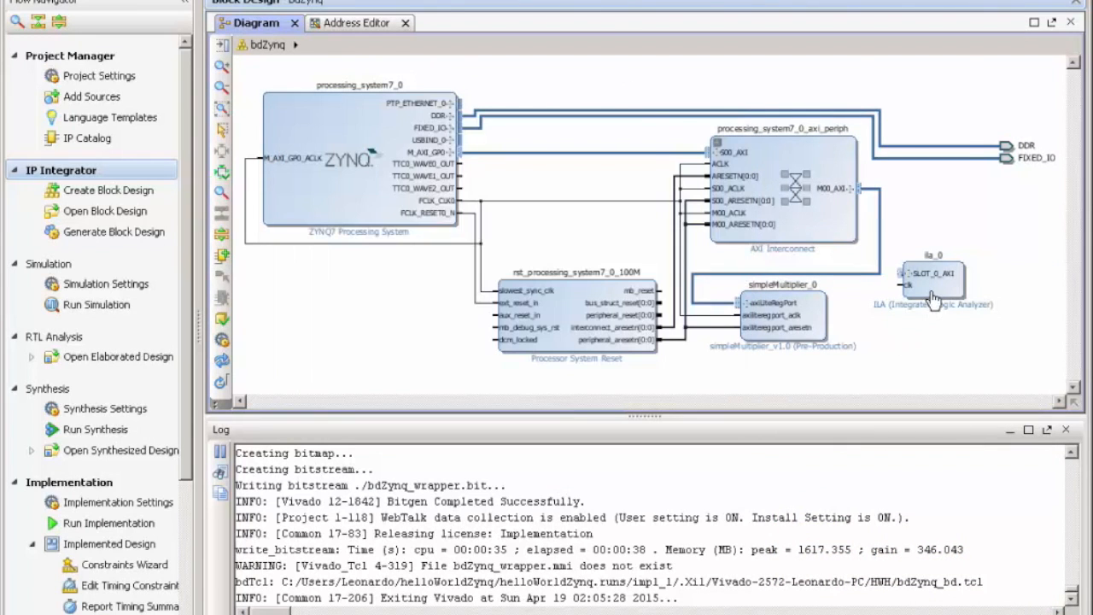
mouse_move(928, 314)
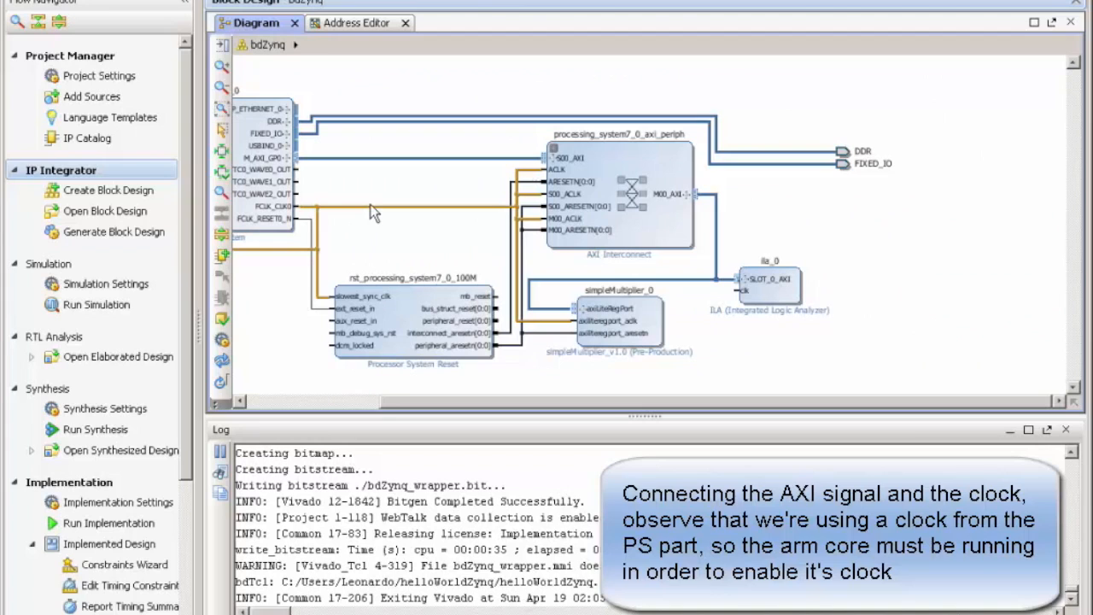
mouse_move(738, 286)
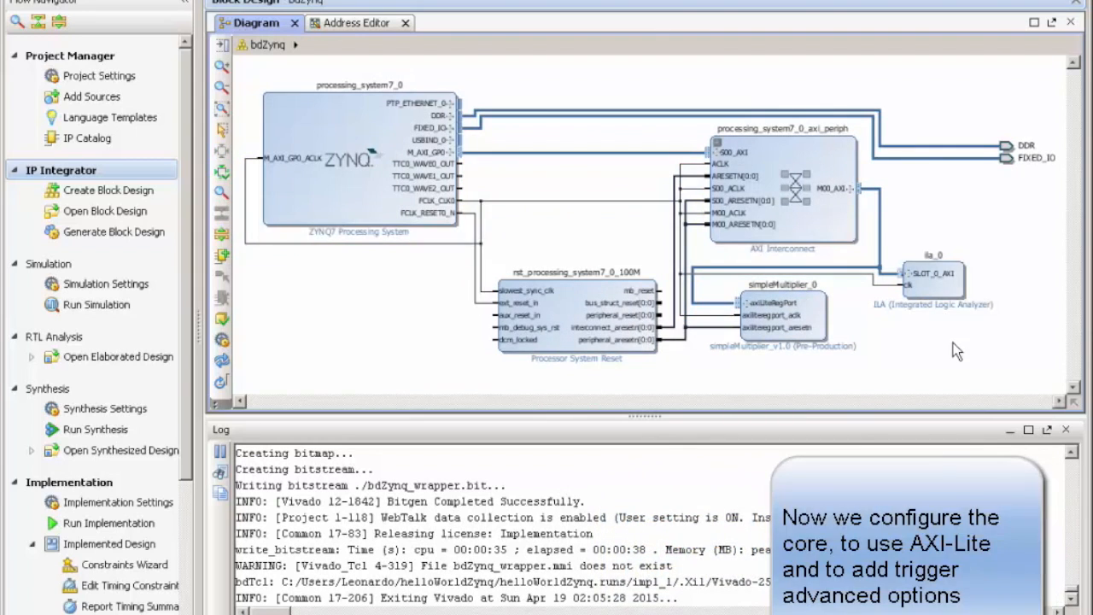
Bring up the ila_0 core's configuration dialog
double_click(932, 277)
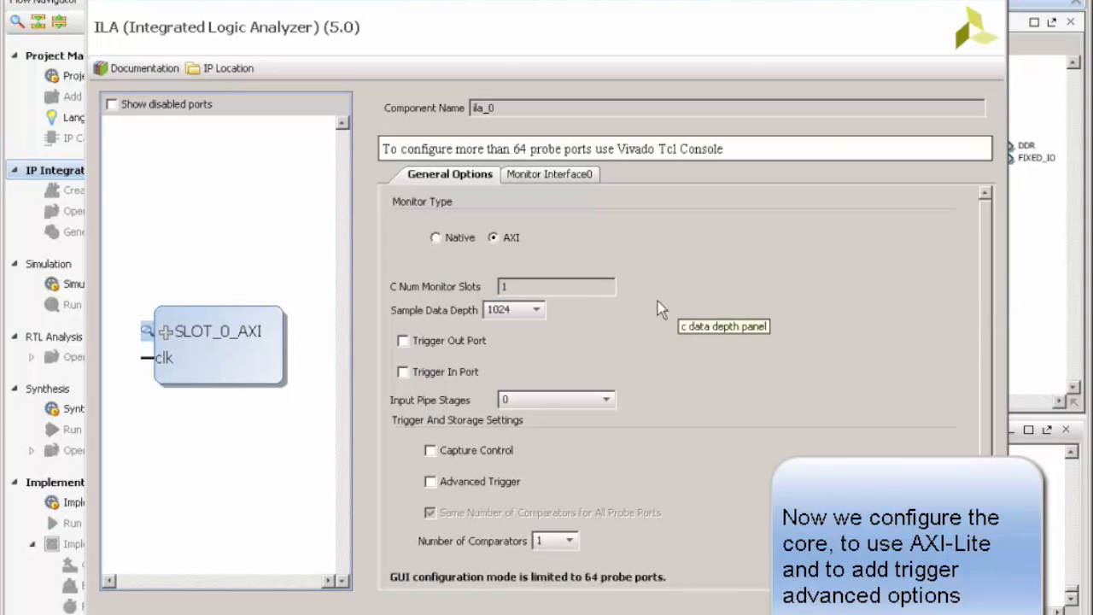
mouse_move(621, 360)
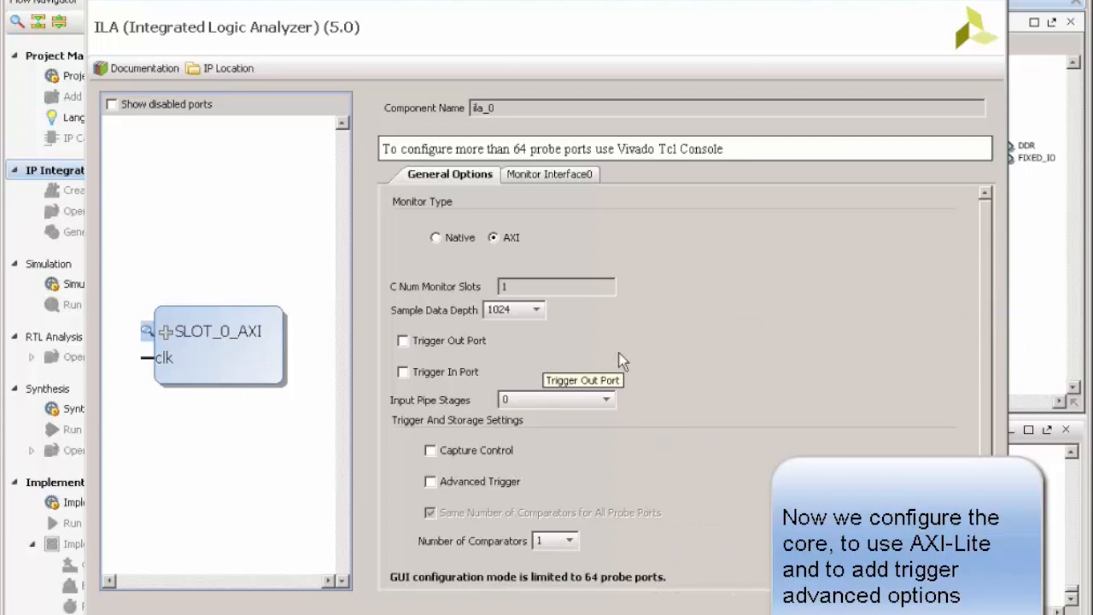
Enable Capture Control and Advanced Trigger, set the monitor protocol to AXI4LITE, and confirm
click(430, 450)
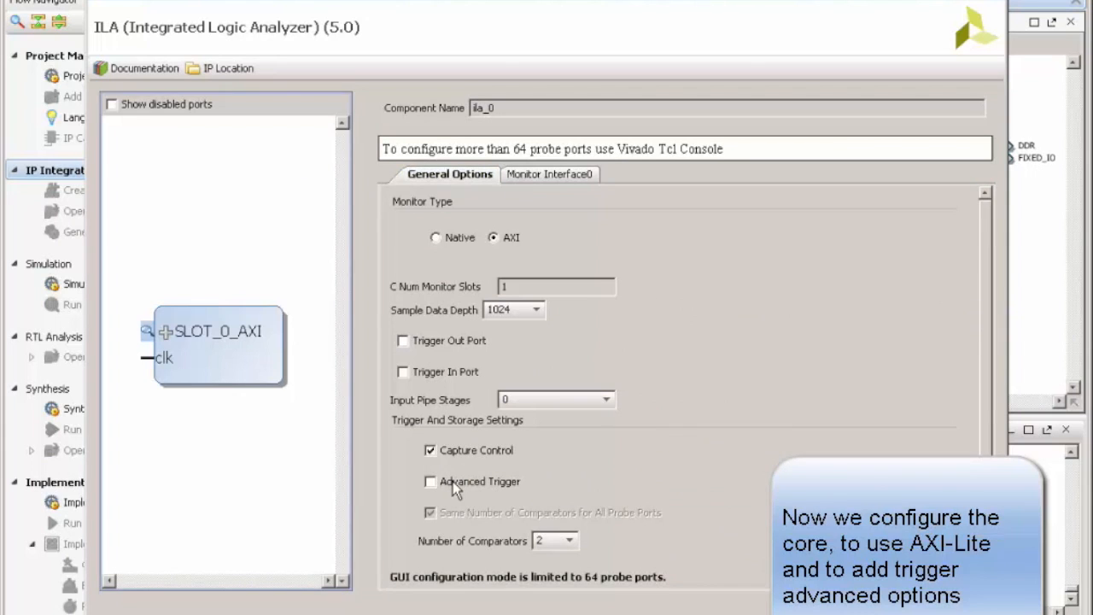
click(430, 480)
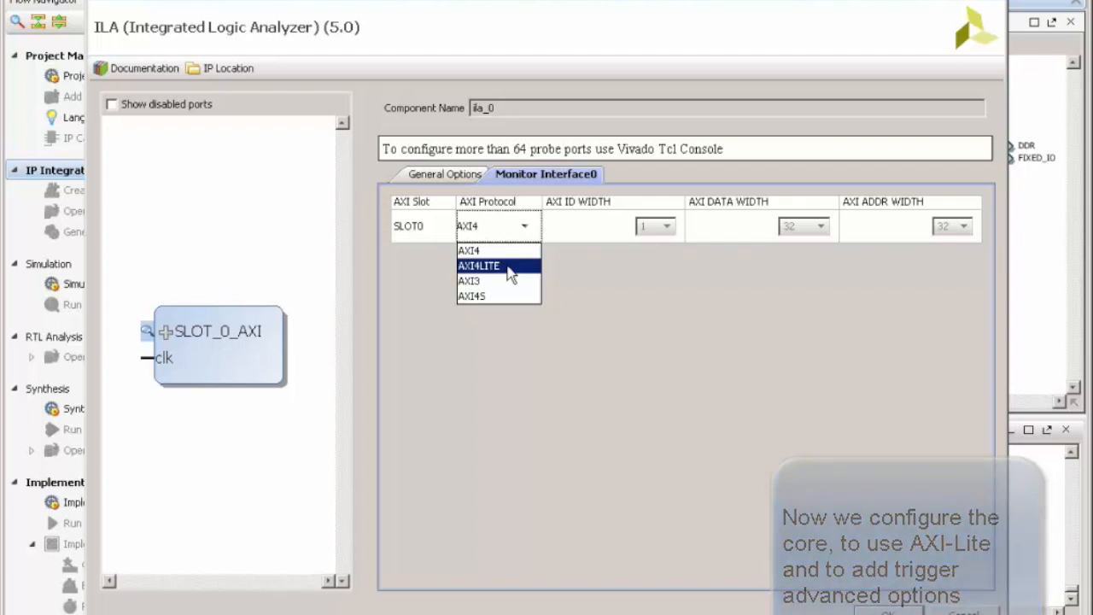
click(478, 265)
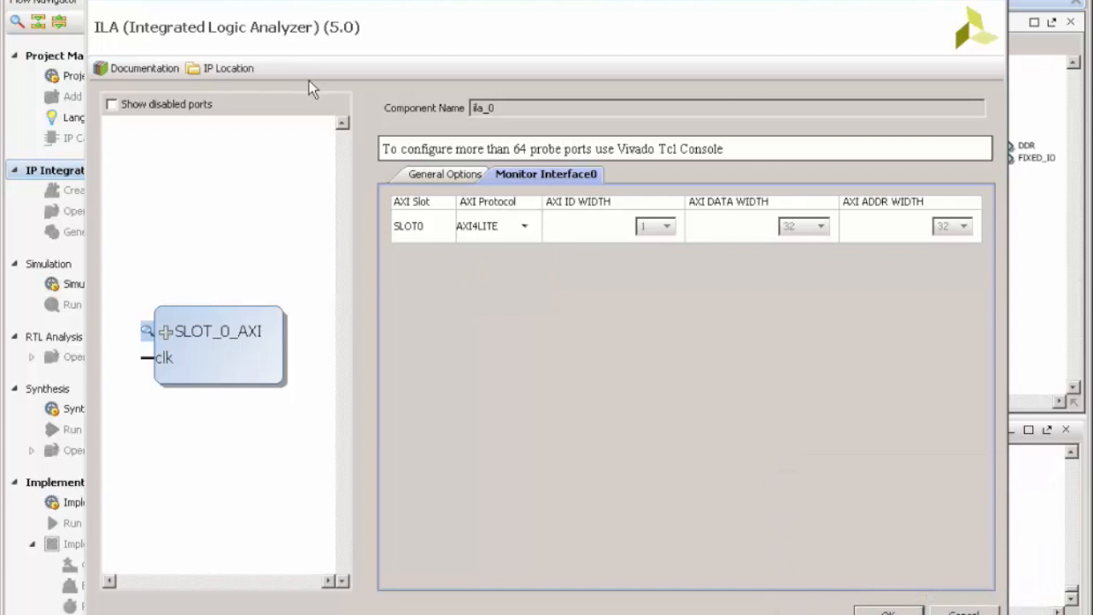
click(444, 174)
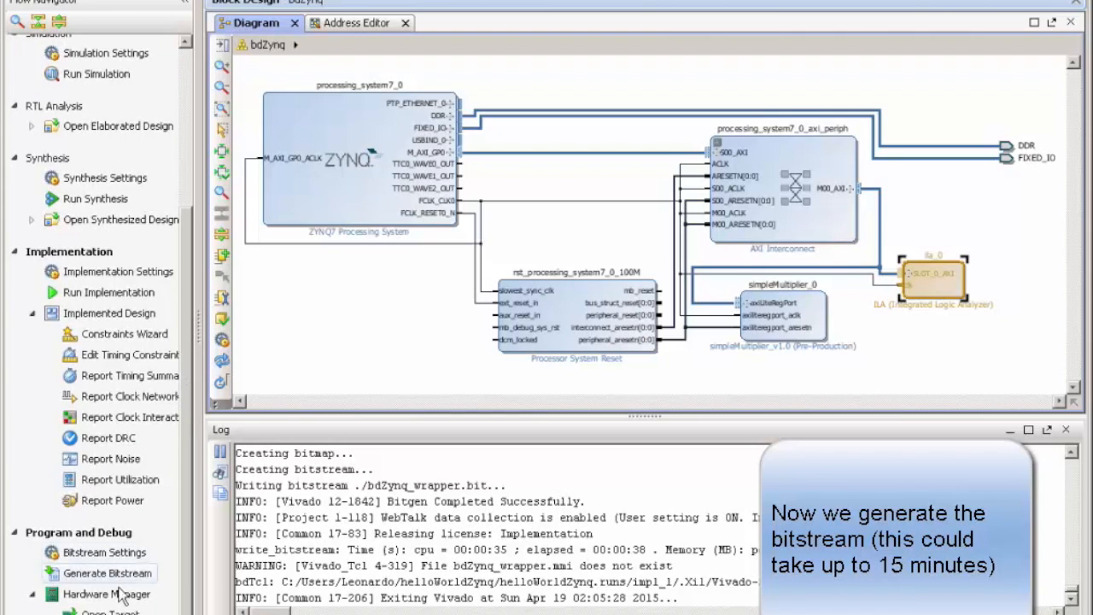
Generate the bitstream, saving the design and running synthesis and implementation first
click(107, 573)
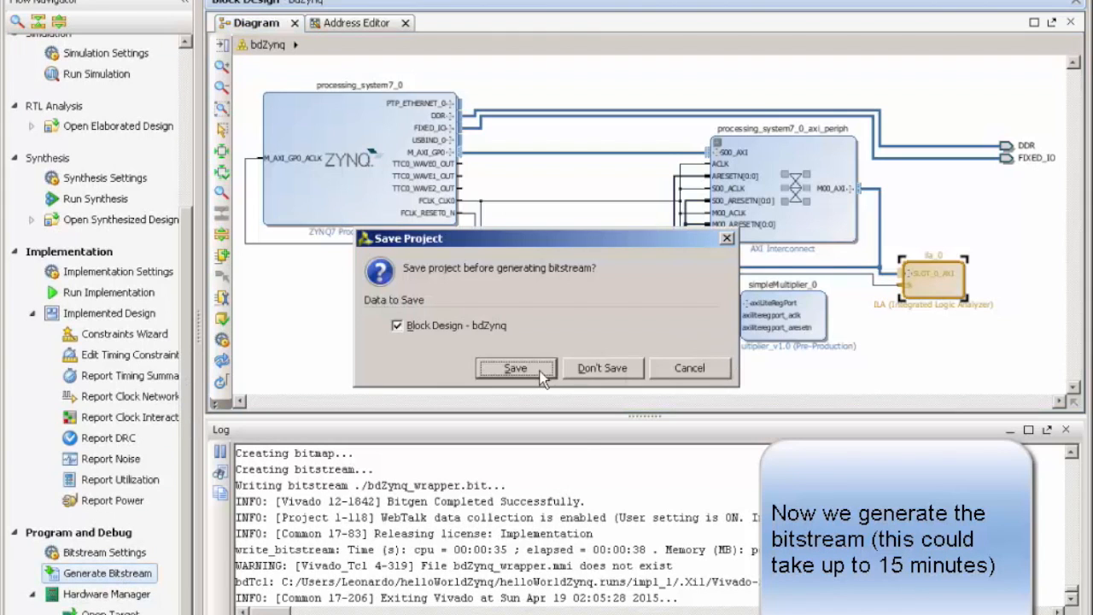
click(514, 368)
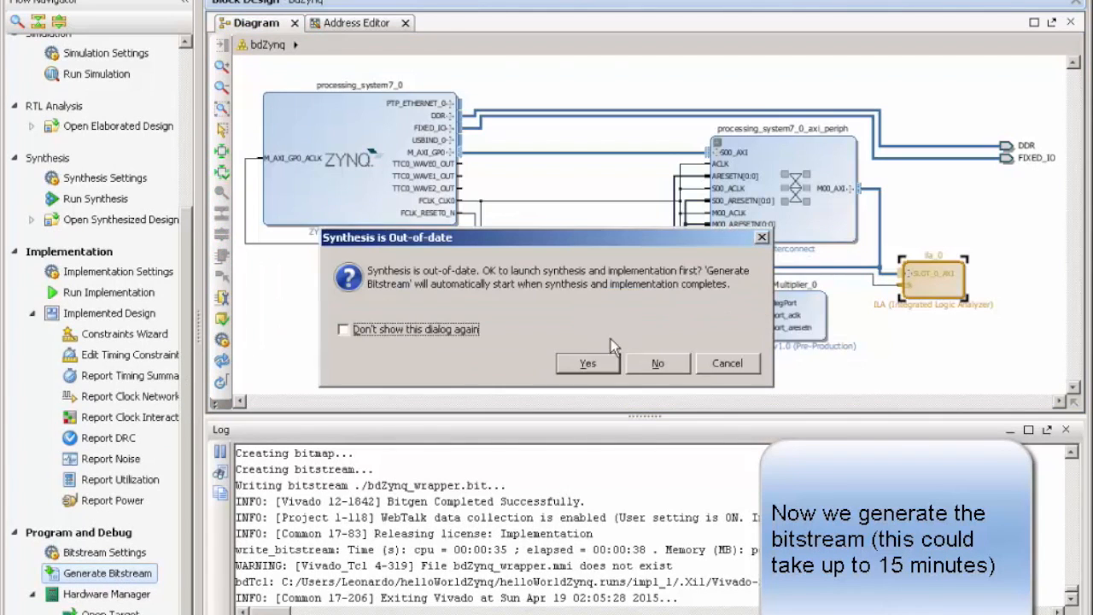
click(588, 363)
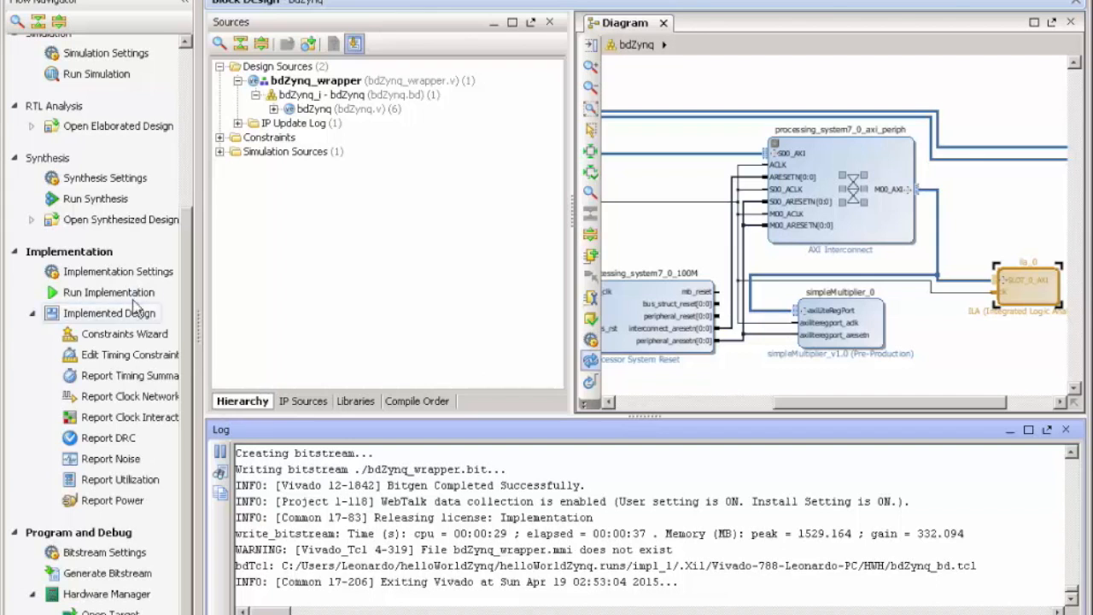
scroll(up, 3)
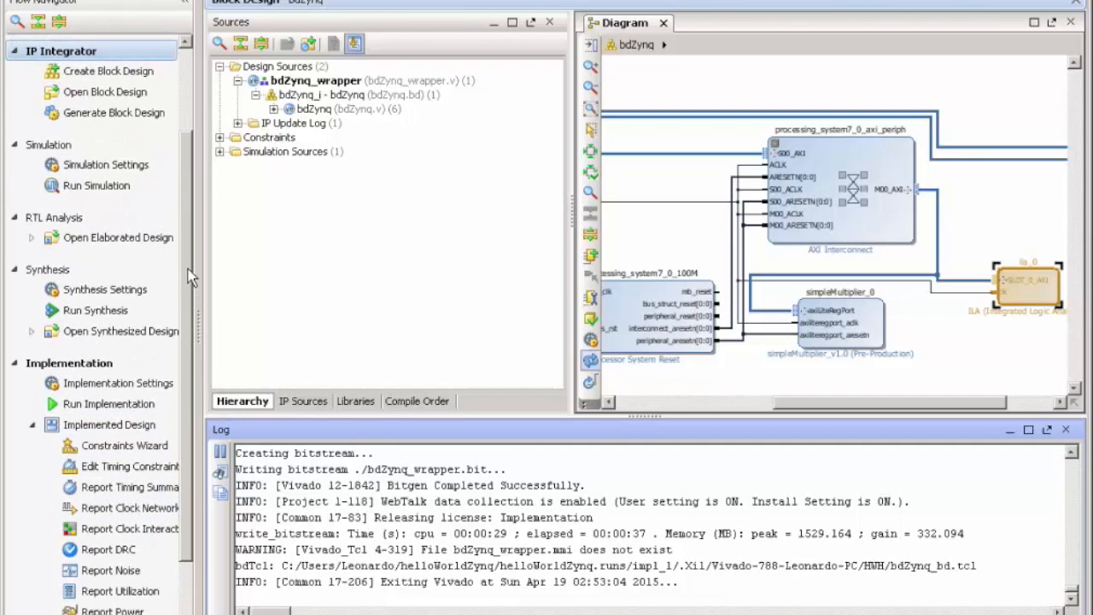
scroll(down, 3)
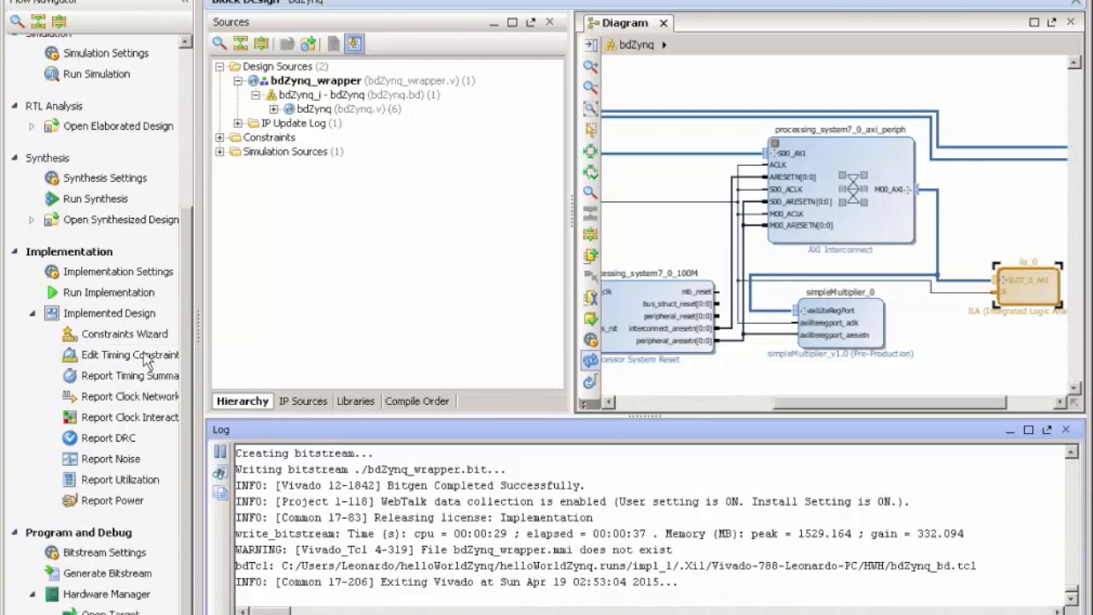
mouse_move(108, 312)
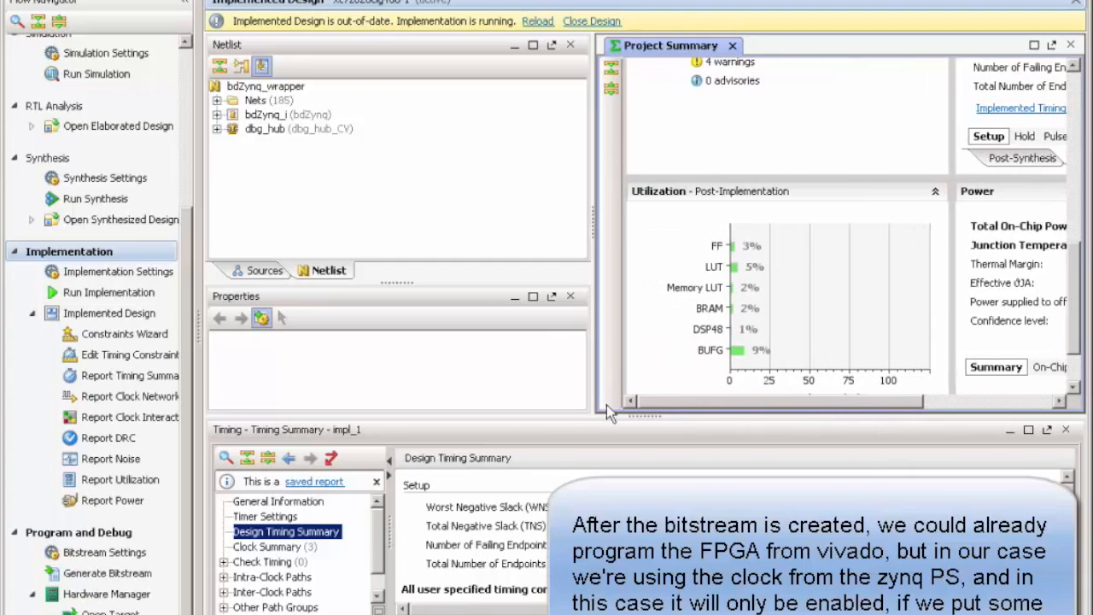
mouse_move(14, 260)
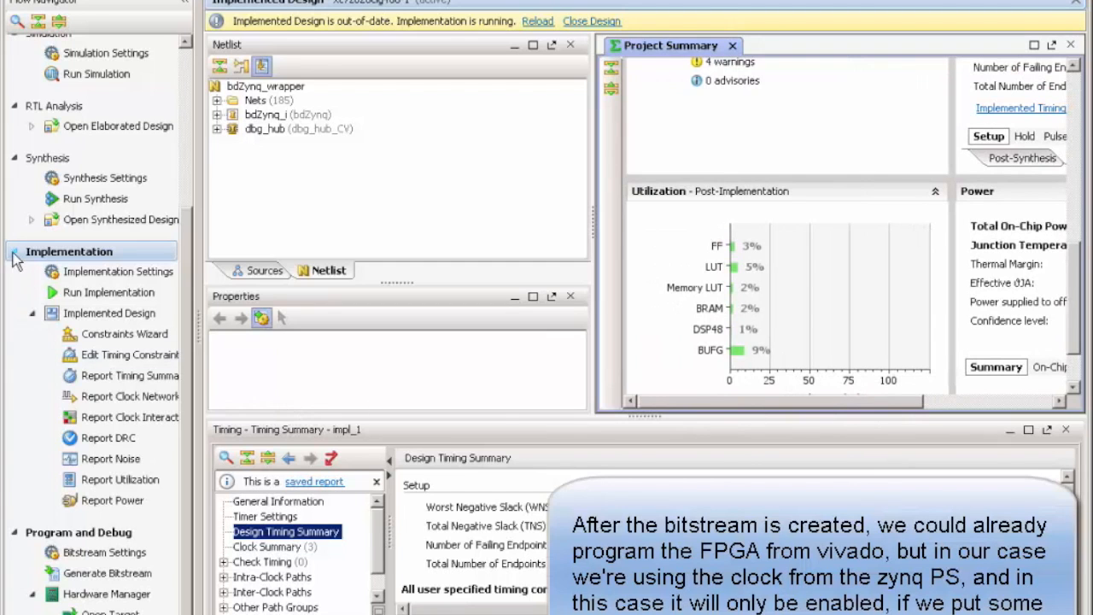
Export the hardware including the bitstream and launch the Xilinx SDK
click(17, 251)
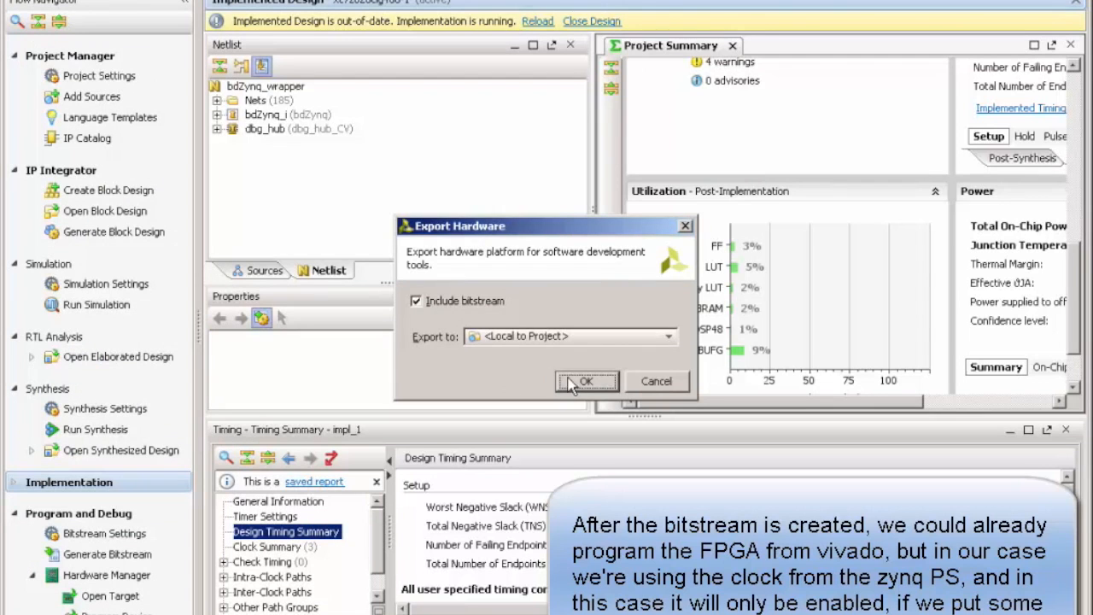
click(586, 381)
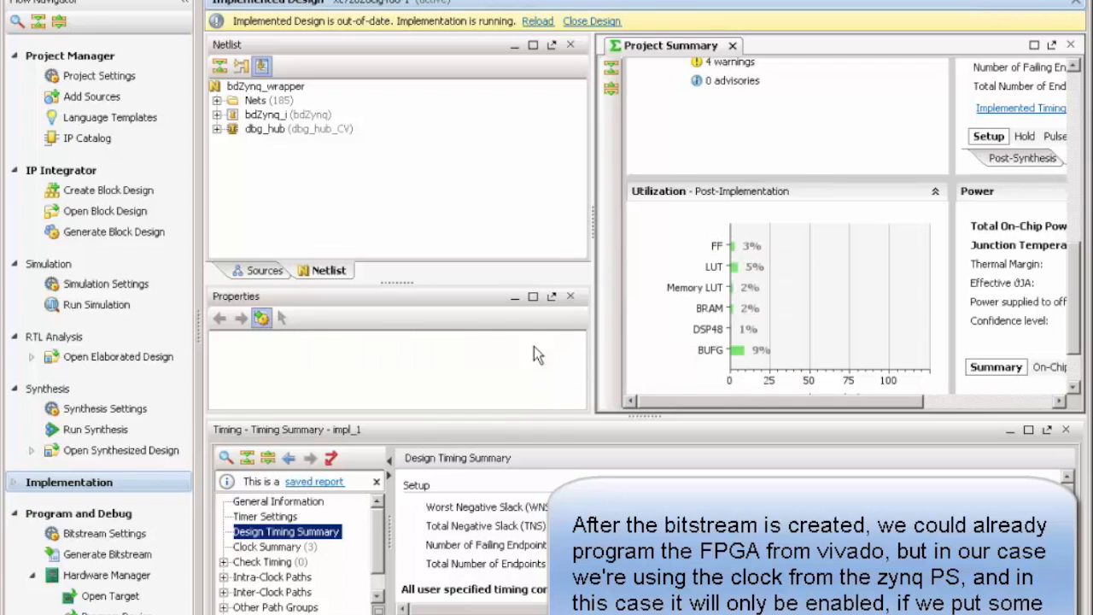
click(21, 2)
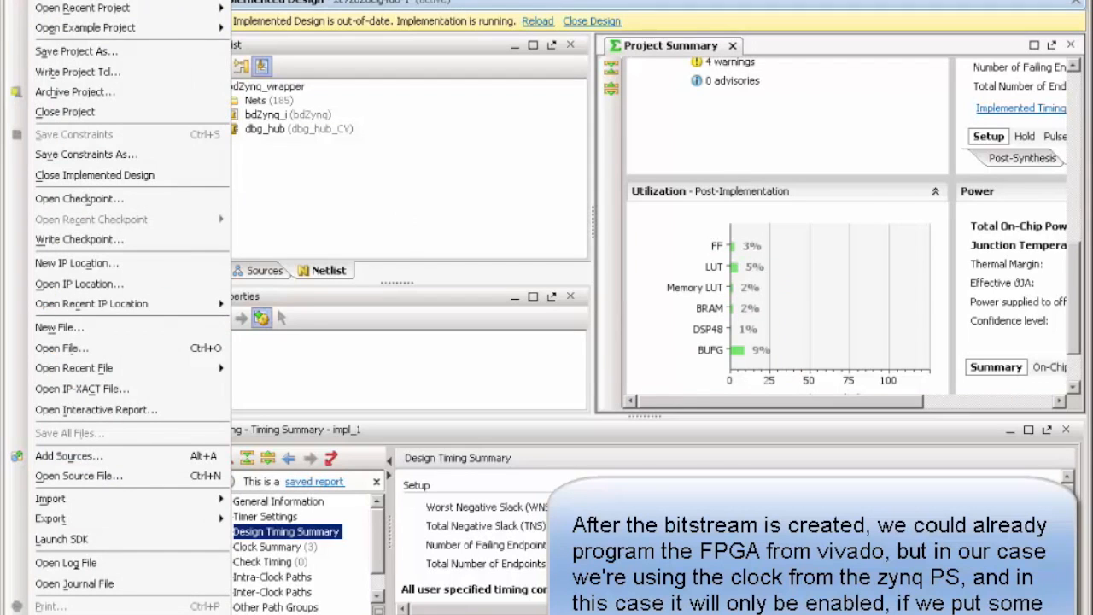
click(62, 538)
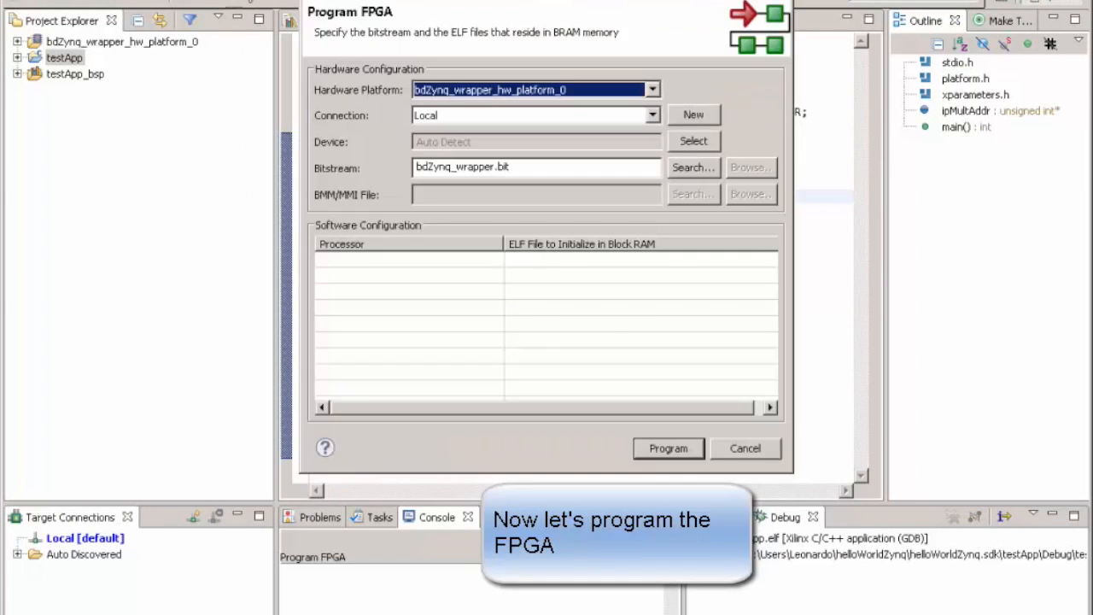
Program the FPGA with bdZynq_wrapper.bit, then bring up the testApp project's actions
click(667, 448)
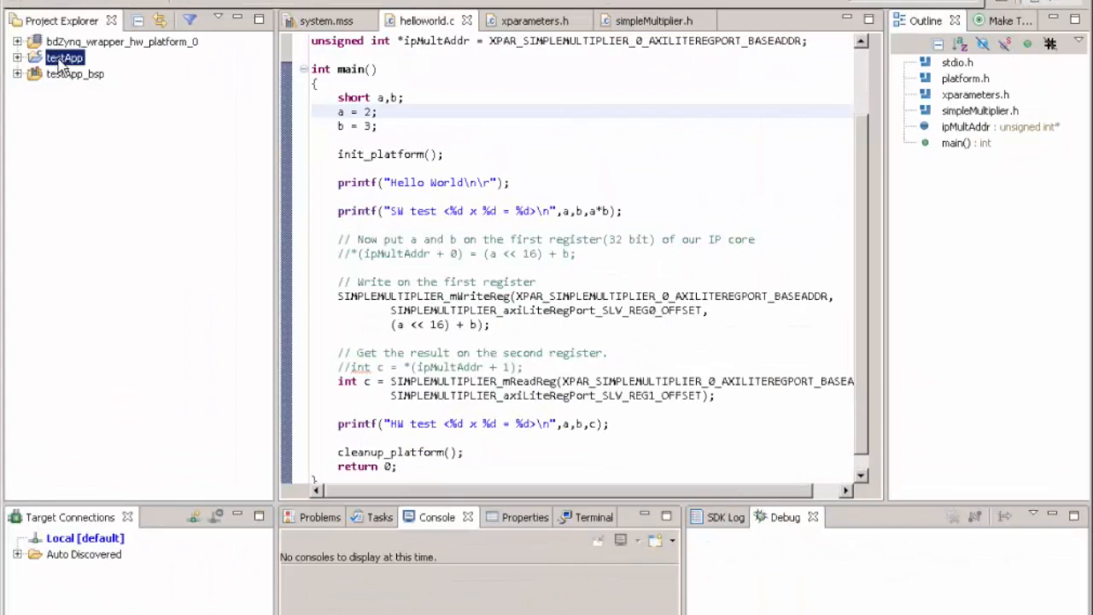
right_click(64, 57)
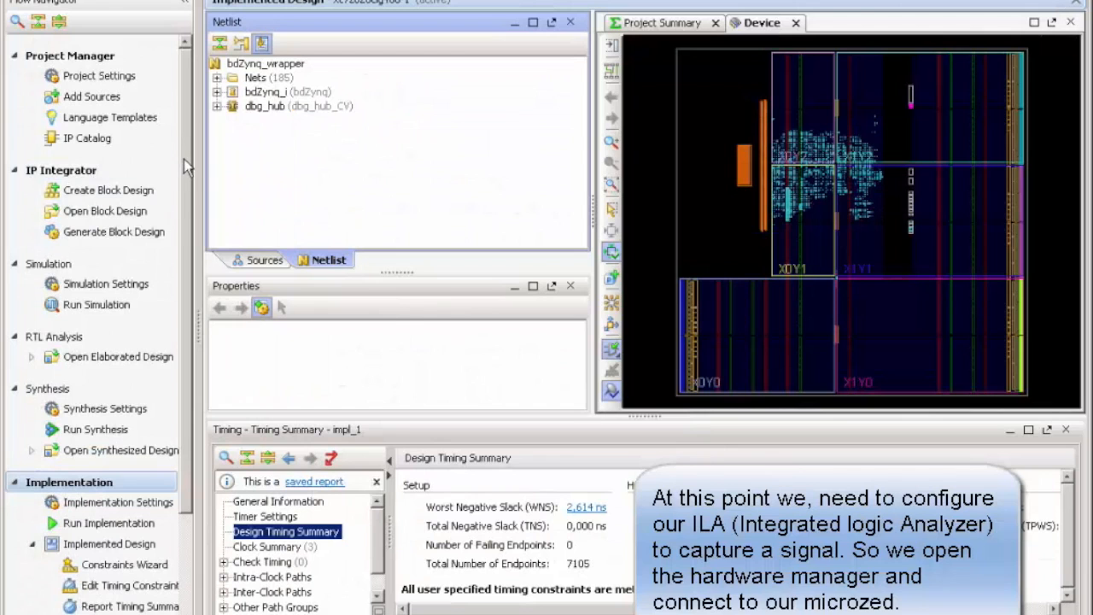
Auto Connect Hardware Manager to the local xc7z020 board
scroll(down, 3)
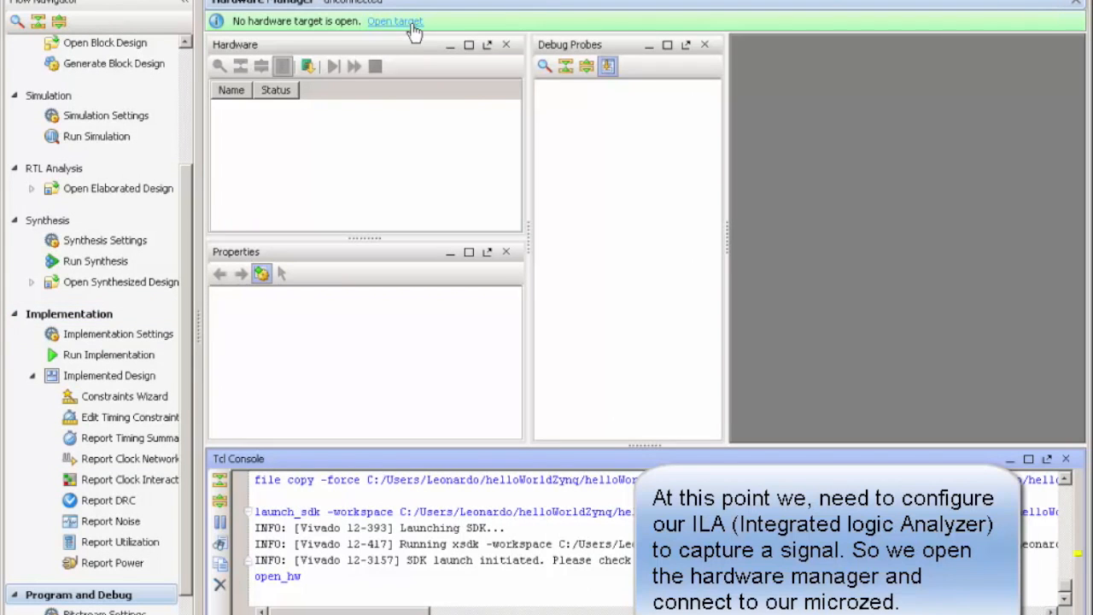
click(395, 21)
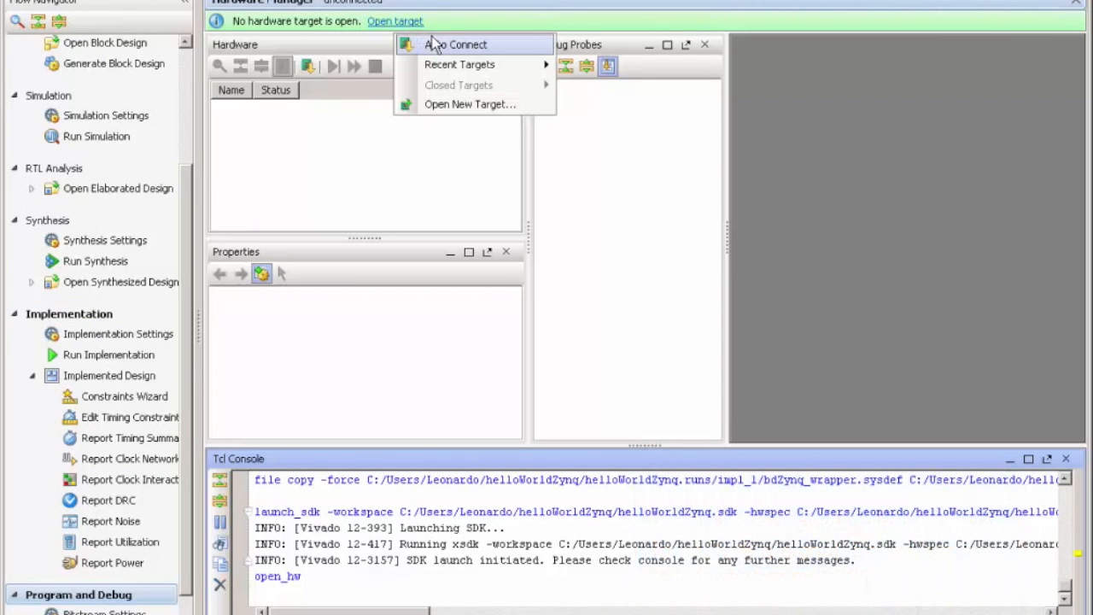
mouse_move(446, 70)
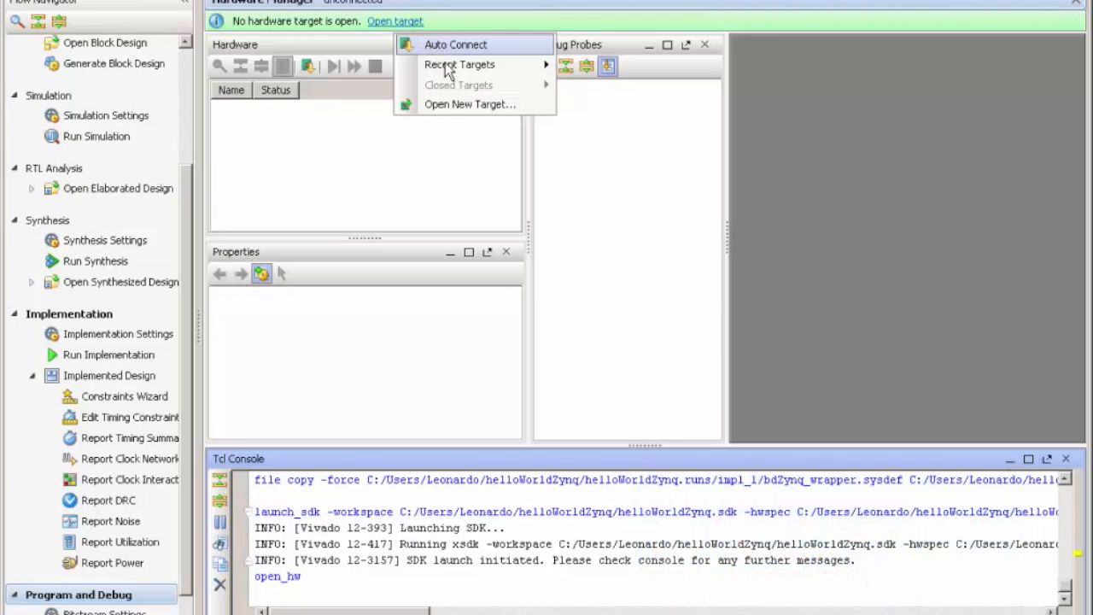
click(455, 45)
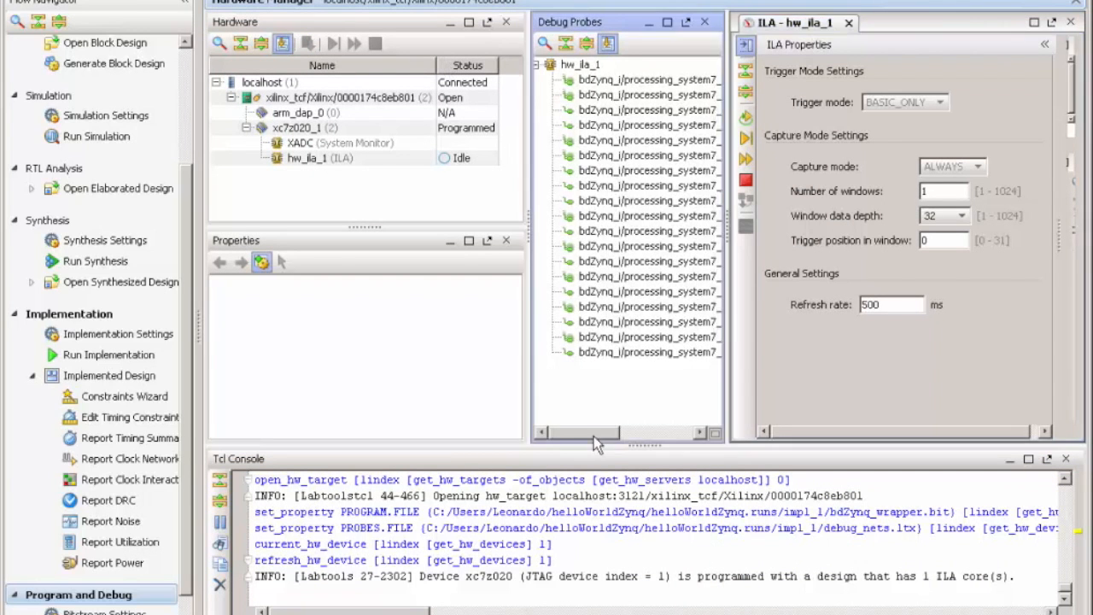
Add the M00_AXI_ARREADY probe to the trigger setup with a rising-edge (R) value
scroll(right, 3)
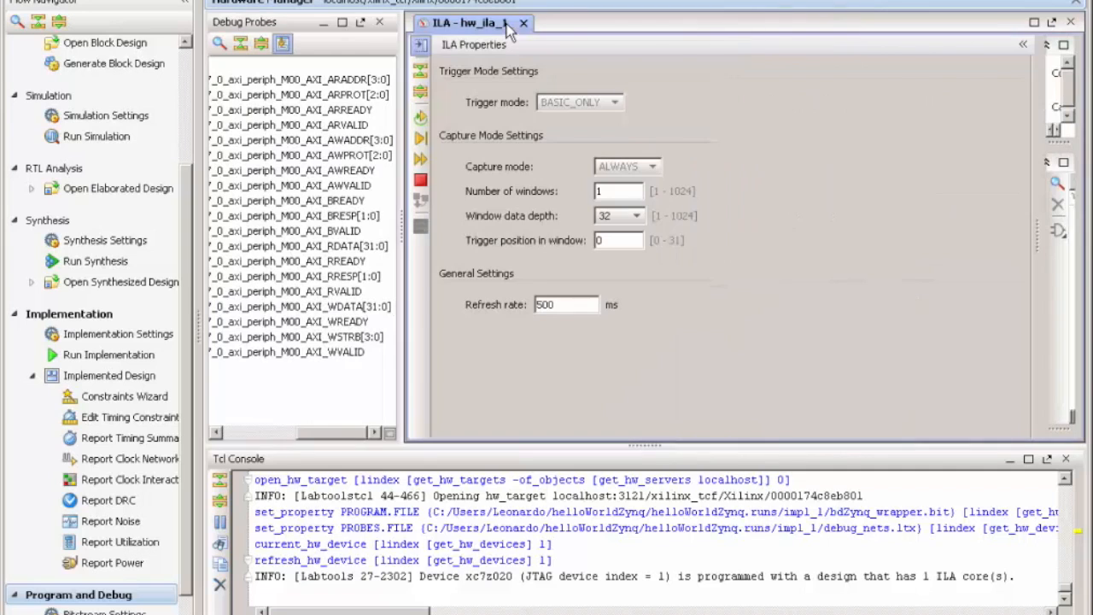
mouse_move(1037, 345)
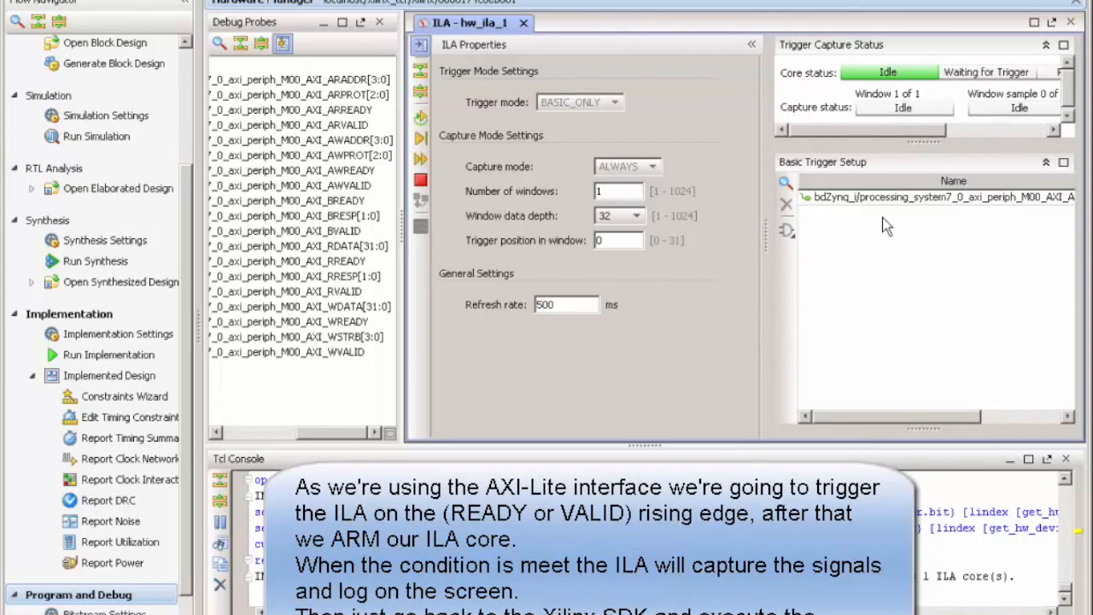
right_click(934, 196)
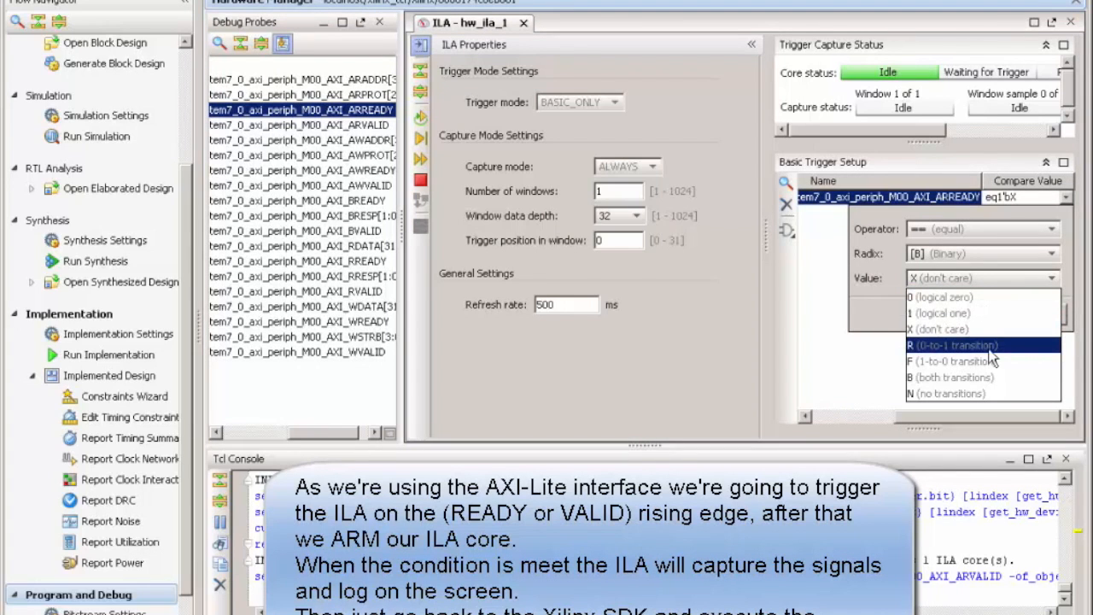
click(951, 345)
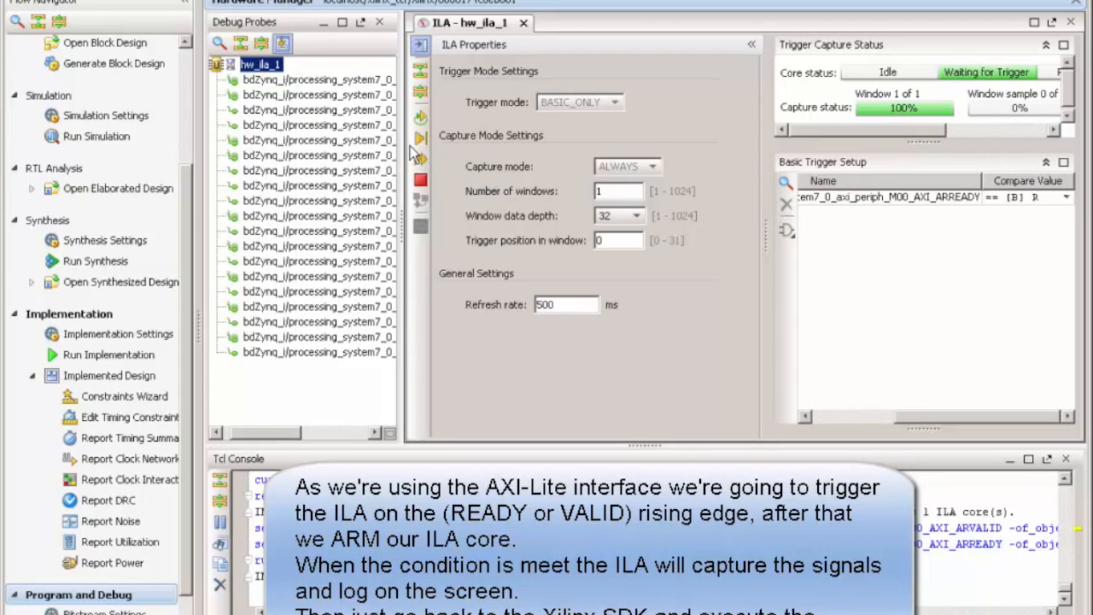
mouse_move(419, 138)
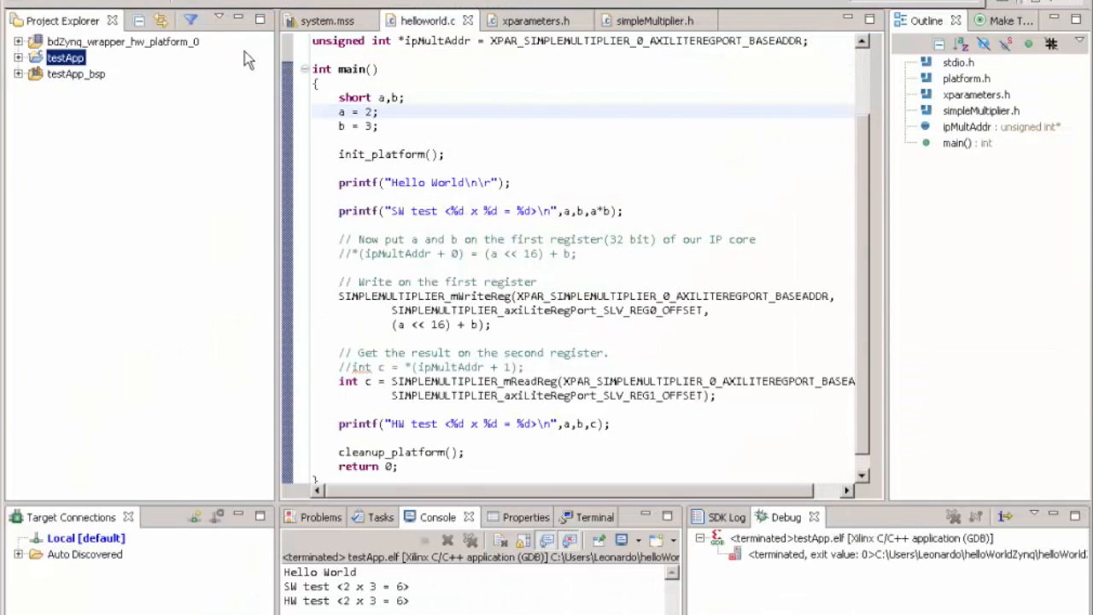
Bring up testApp's run actions to launch it on hardware via GDB
right_click(66, 57)
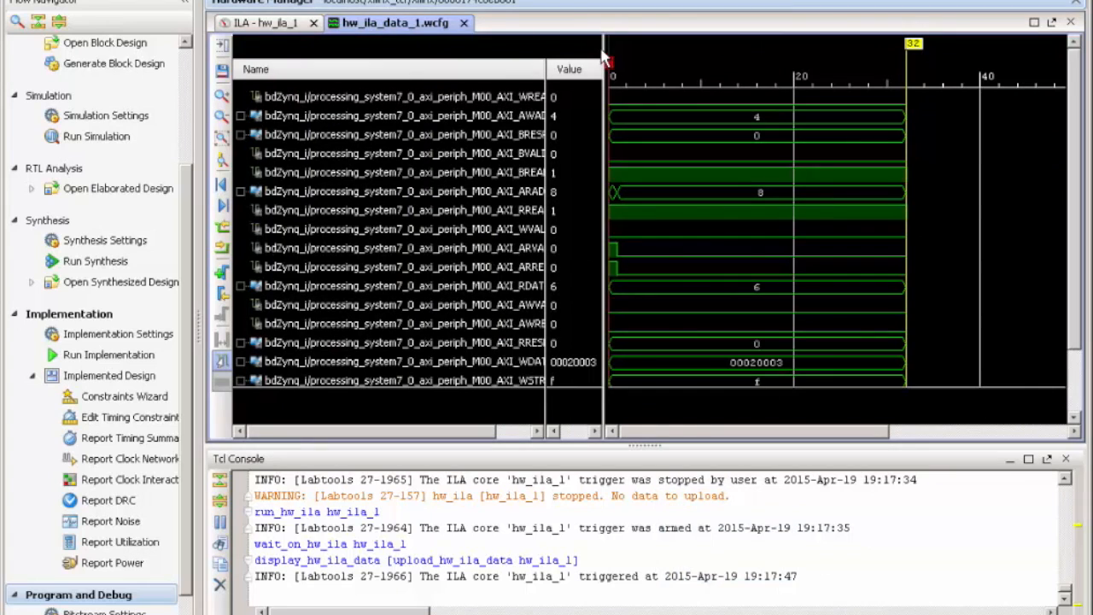
Widen the waveform Name column to show full AXI probe names (RDATA 6, WDATA 00020003)
drag(602, 68, 634, 69)
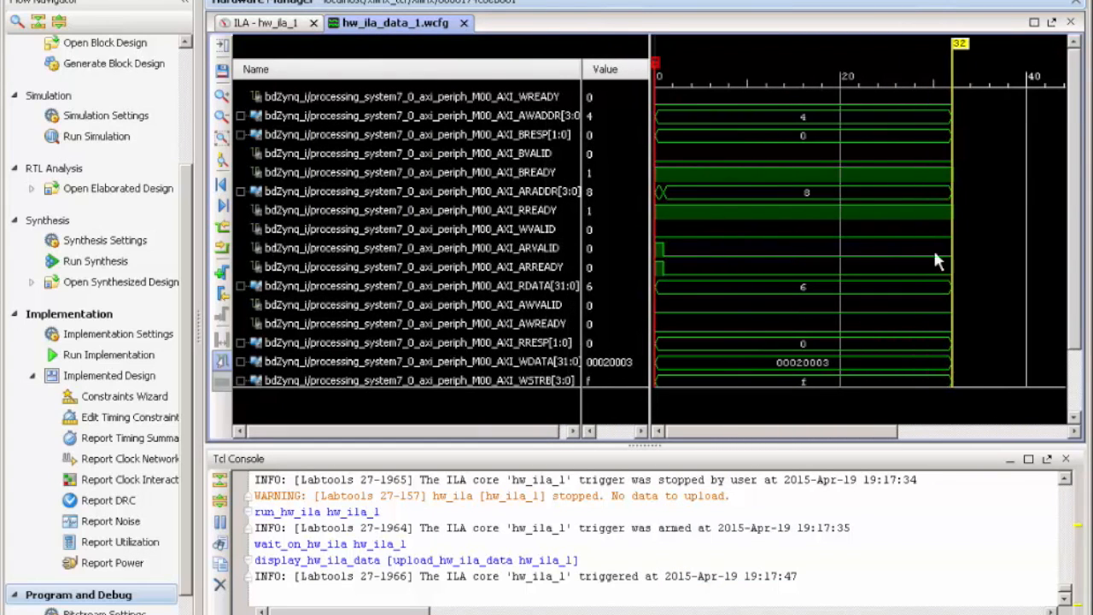
mouse_move(753, 224)
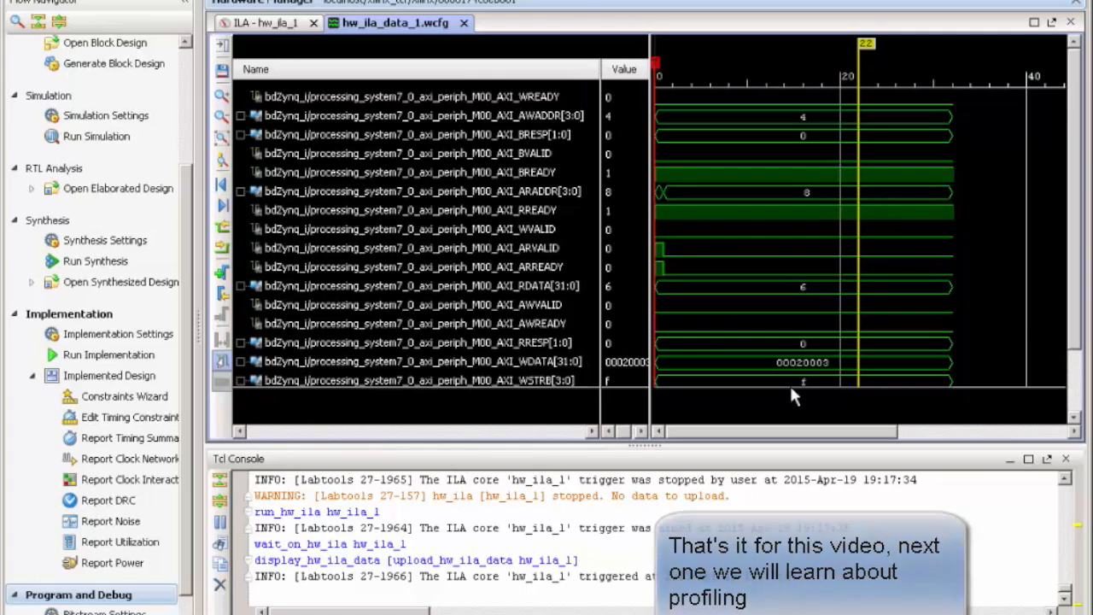
mouse_move(828, 393)
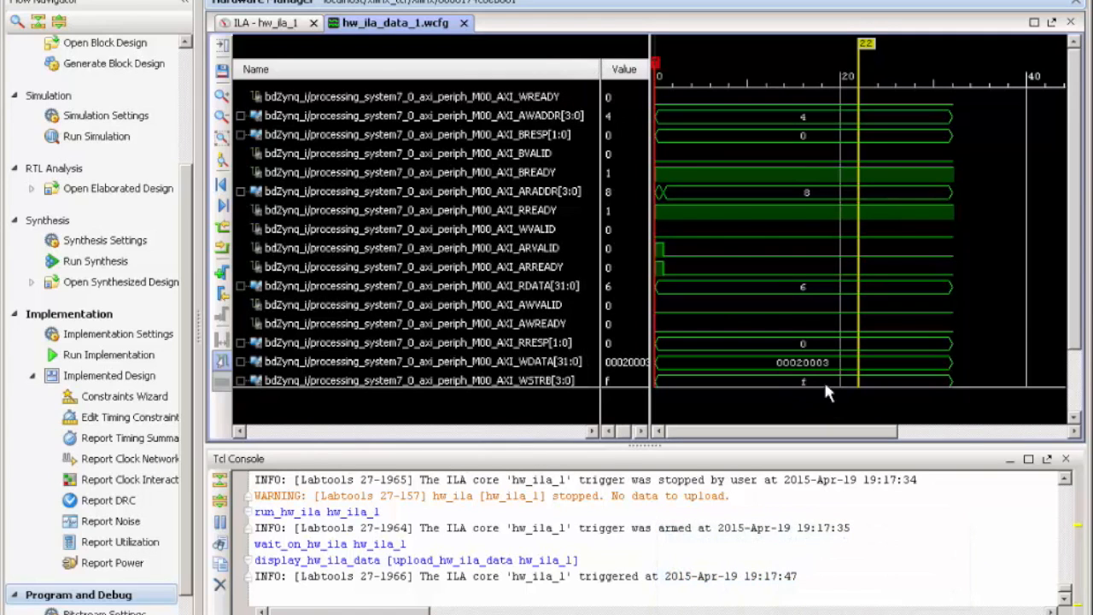
mouse_move(901, 177)
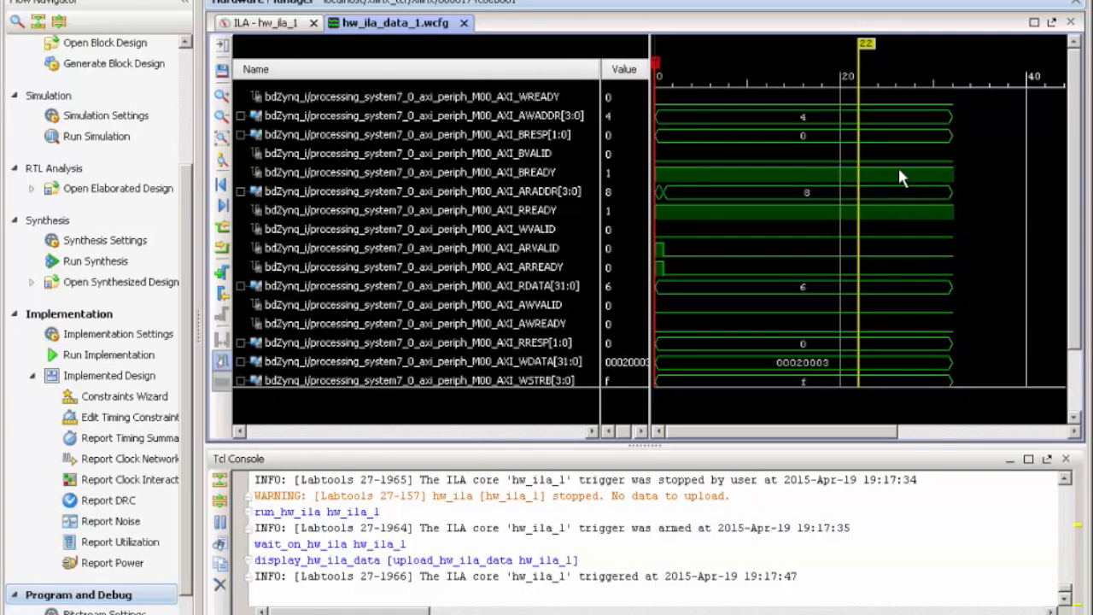
mouse_move(448, 81)
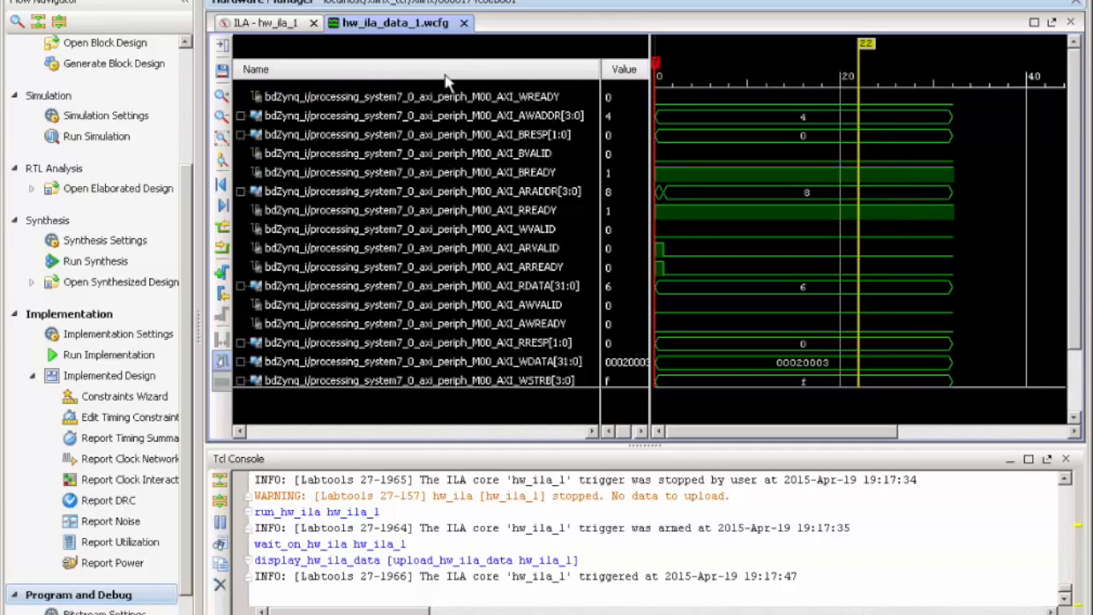